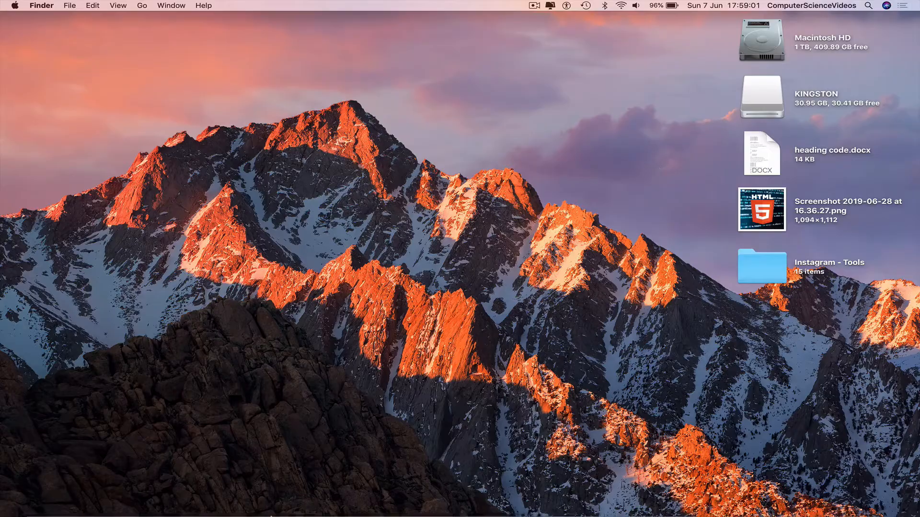
# - Eject KINGSTON via the sidebar eject icon in a new Finder window
pyautogui.click(41, 496)
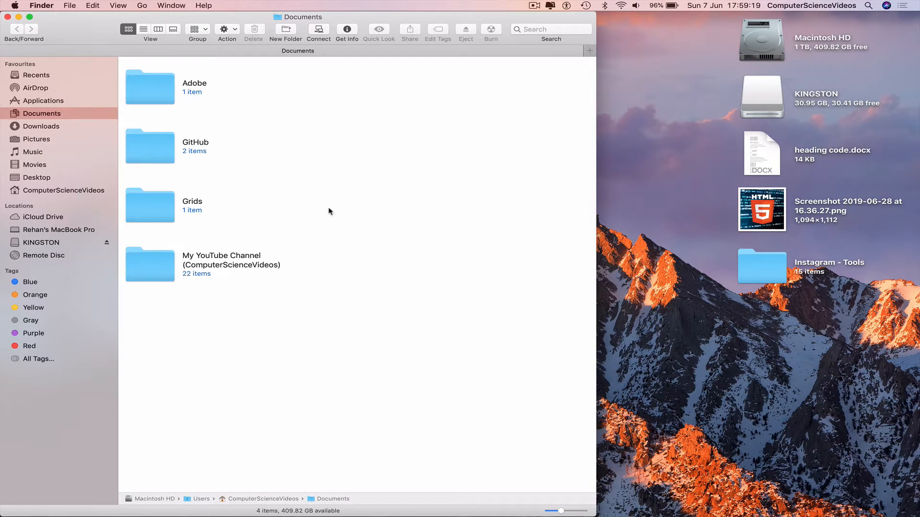
pyautogui.moveTo(63, 246)
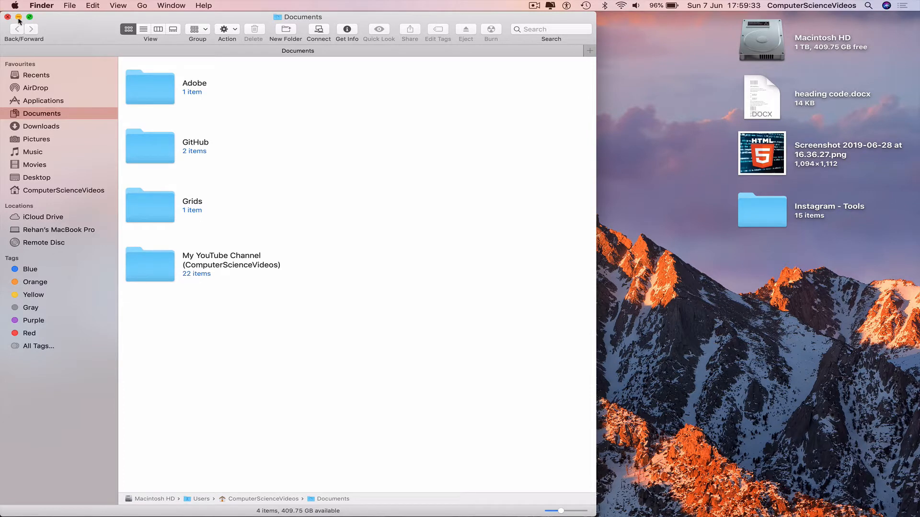
# - Select KINGSTON in the sidebar and eject it with File > Eject "KINGSTON"
pyautogui.click(6, 17)
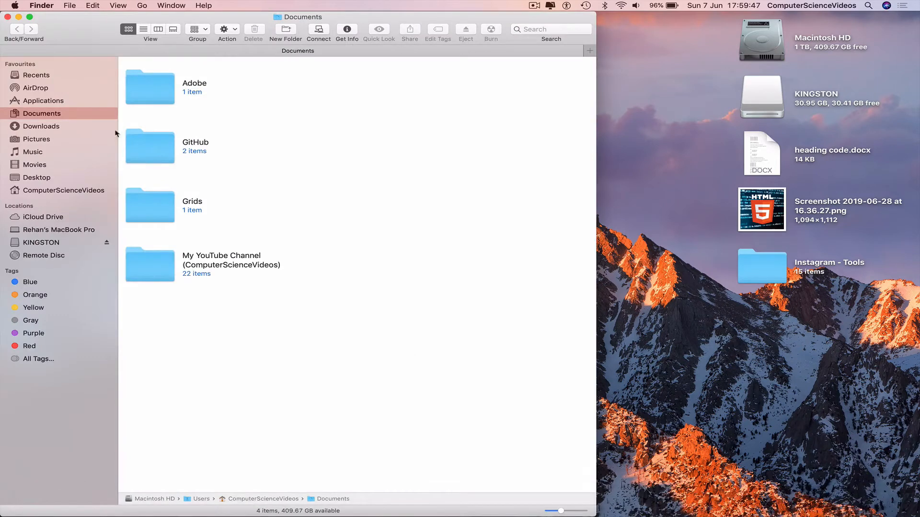
pyautogui.click(71, 5)
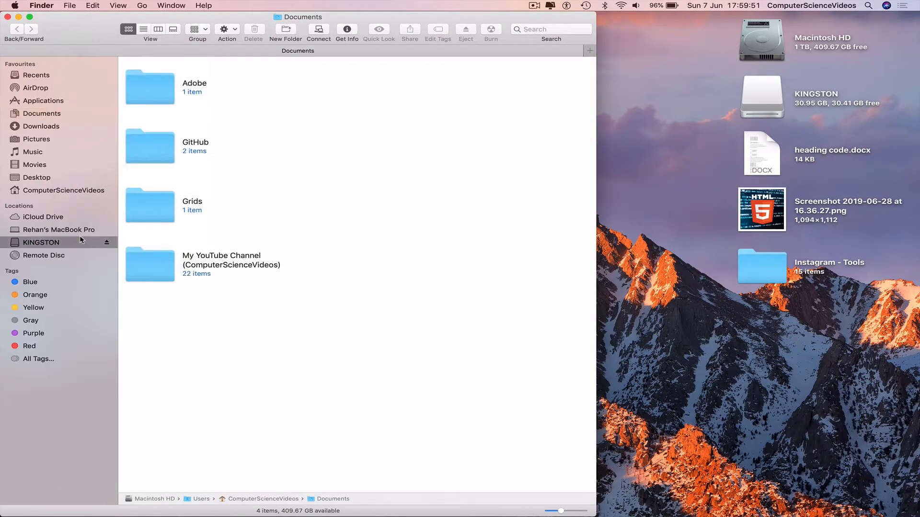
pyautogui.click(73, 4)
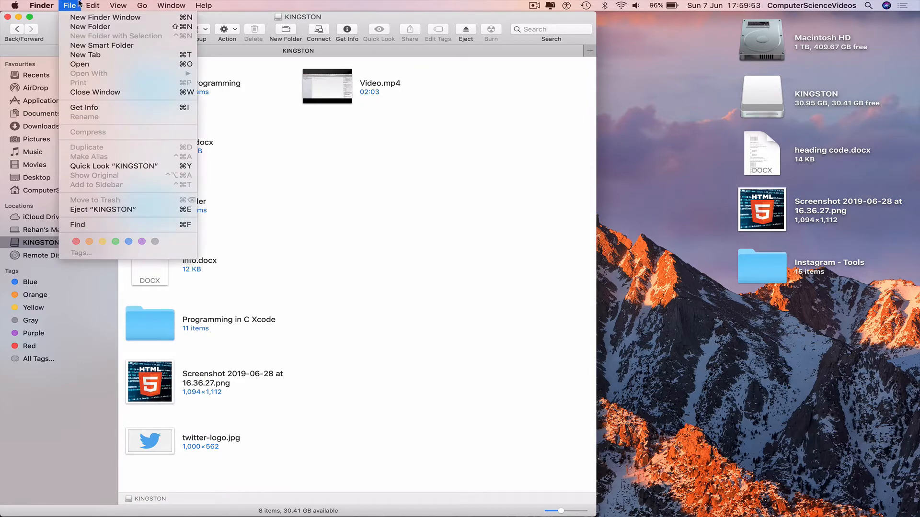
pyautogui.moveTo(106, 208)
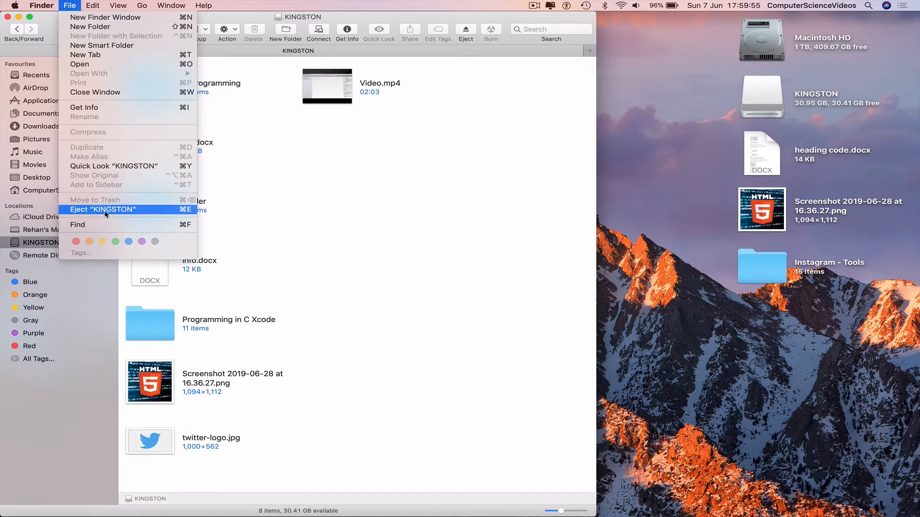
pyautogui.click(103, 209)
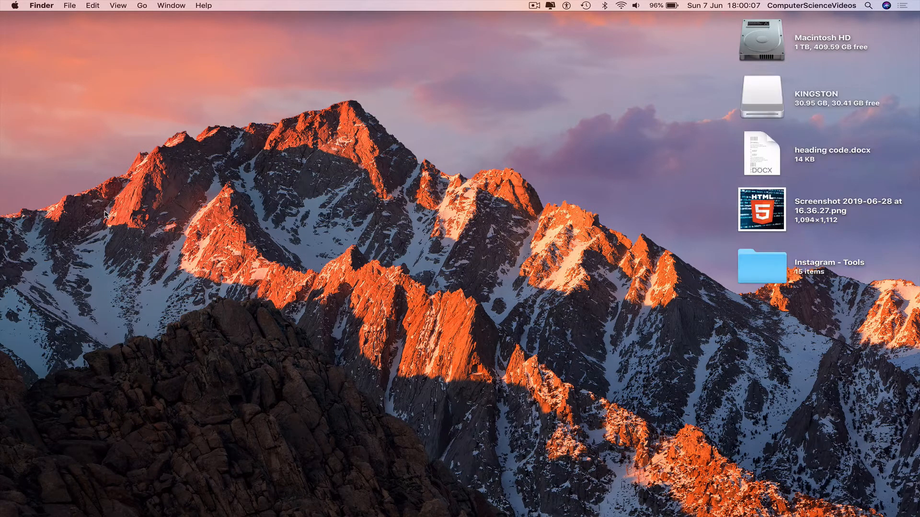
pyautogui.moveTo(736, 190)
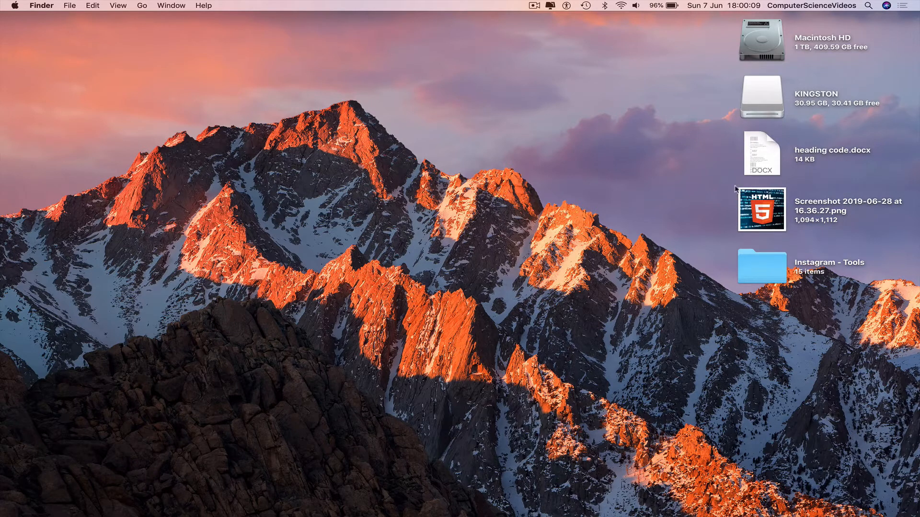
# - Eject KINGSTON from its desktop icon's right-click context menu
pyautogui.rightClick(761, 96)
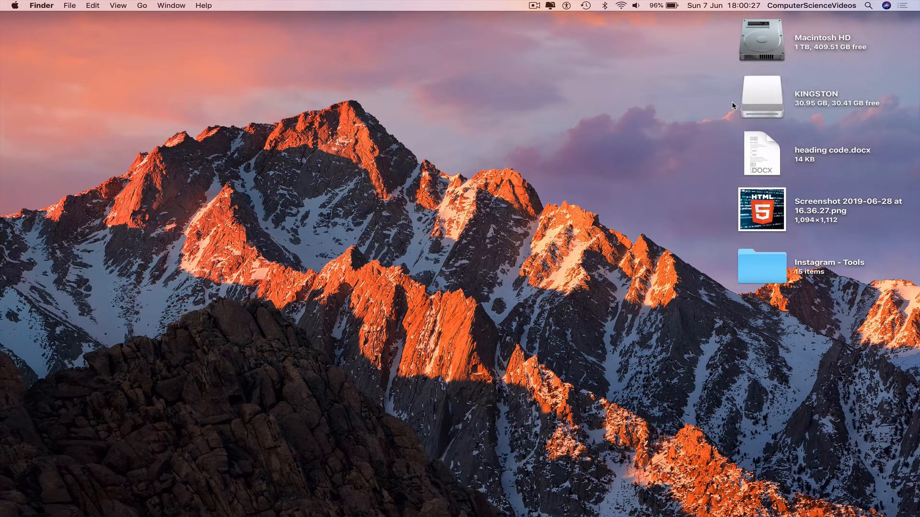
pyautogui.moveTo(757, 110)
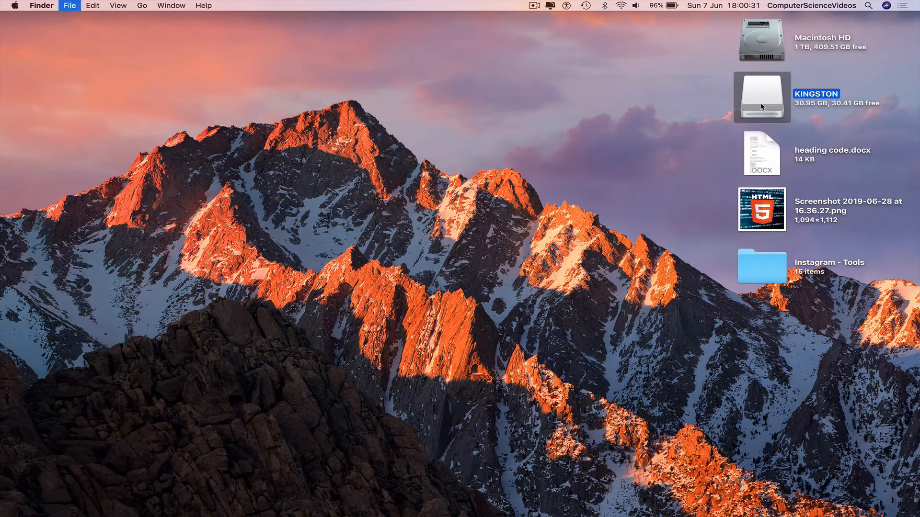
# - Select the KINGSTON desktop icon and eject it with Command-E
pyautogui.click(760, 98)
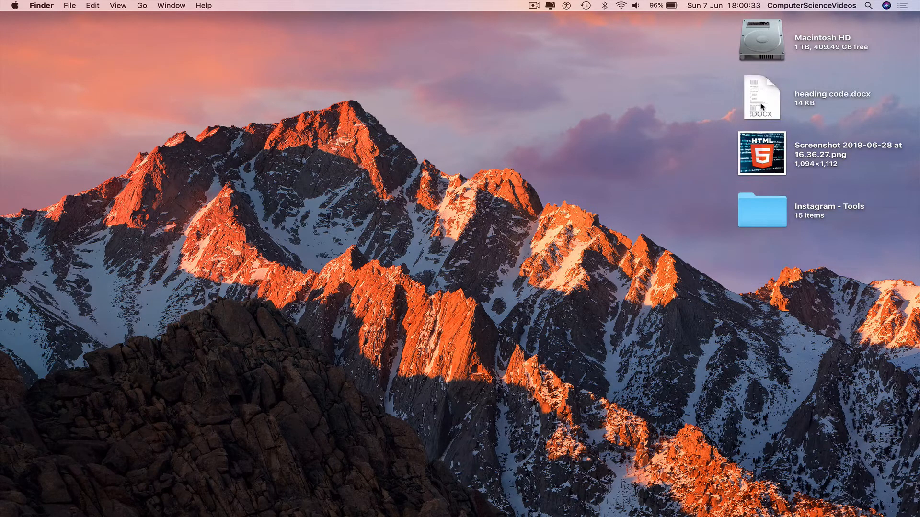